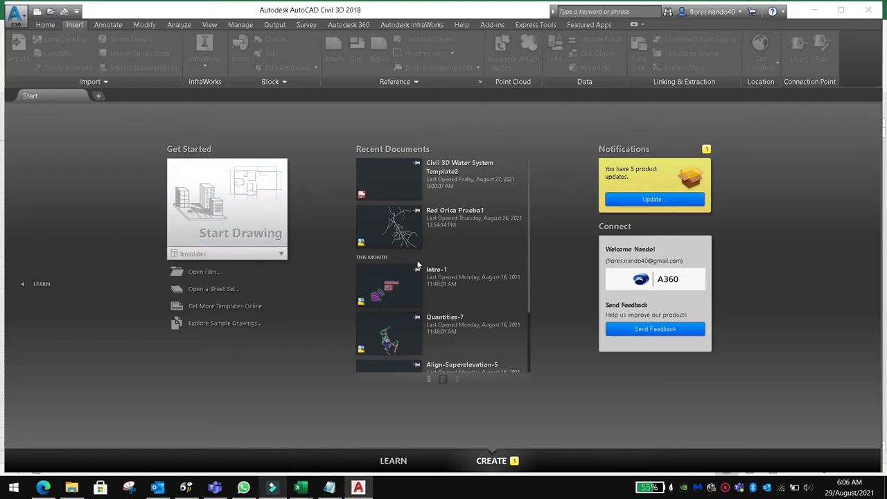
mouse_move(436, 386)
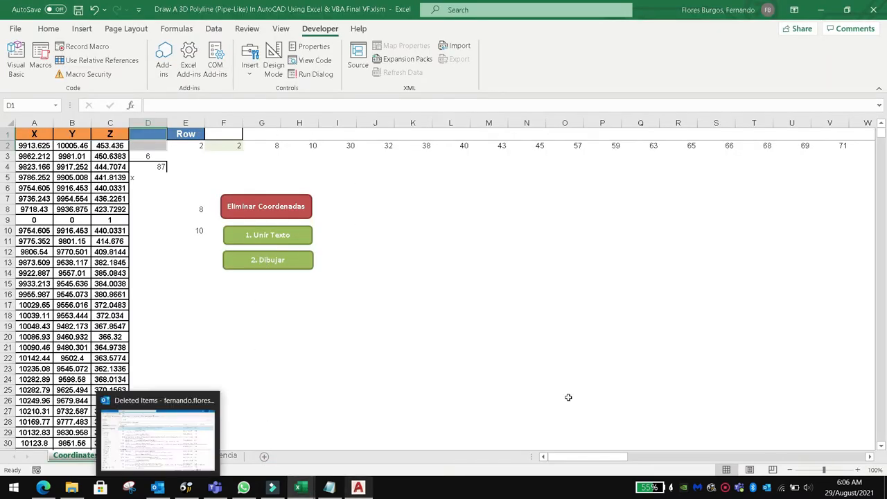
Run the '2. Dibujar' macro on the Coordinates sheet to draw the polylines in AutoCAD
left_click(268, 261)
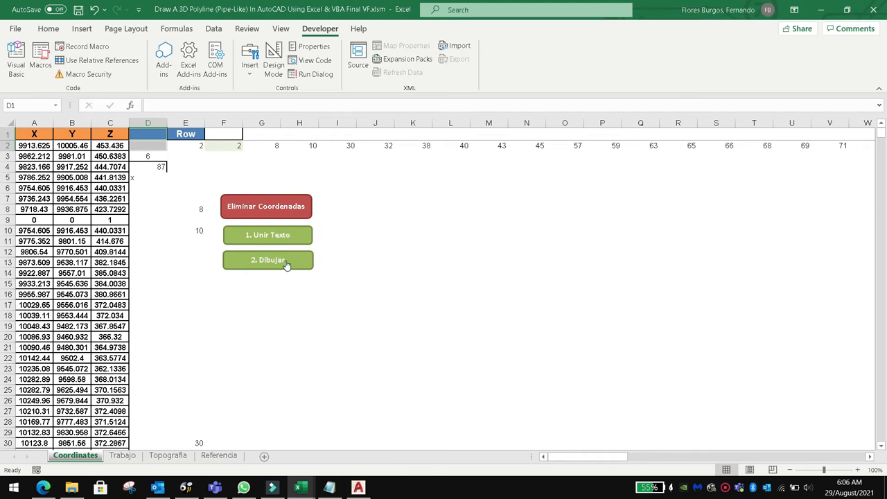
left_click(268, 260)
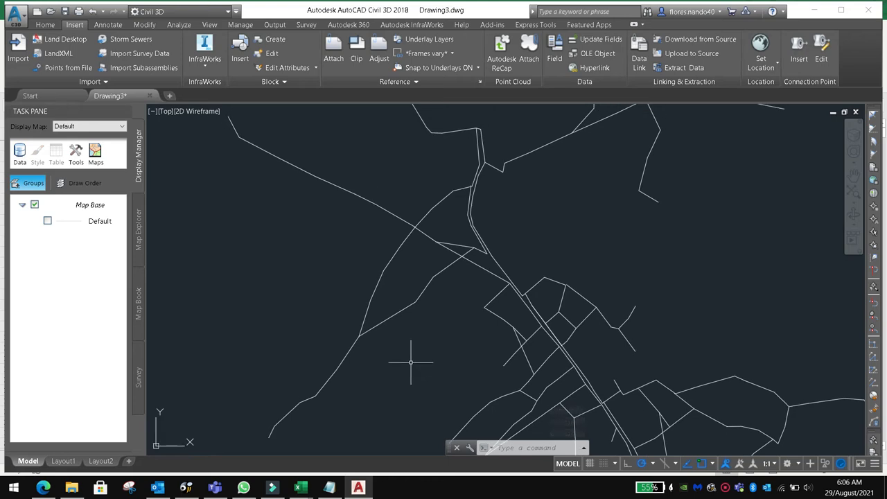
Pan and zoom in model space to view the entire branching polyline network
left_click_drag(410, 363, 389, 280)
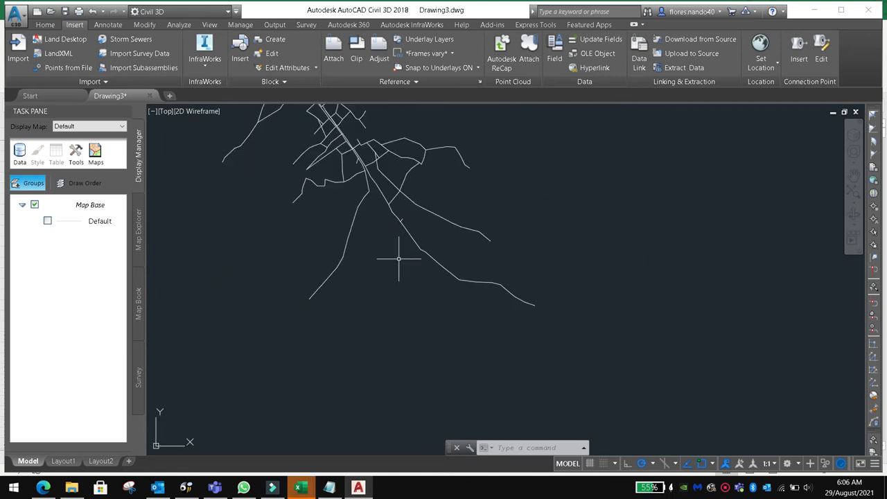
scroll("down", 3)
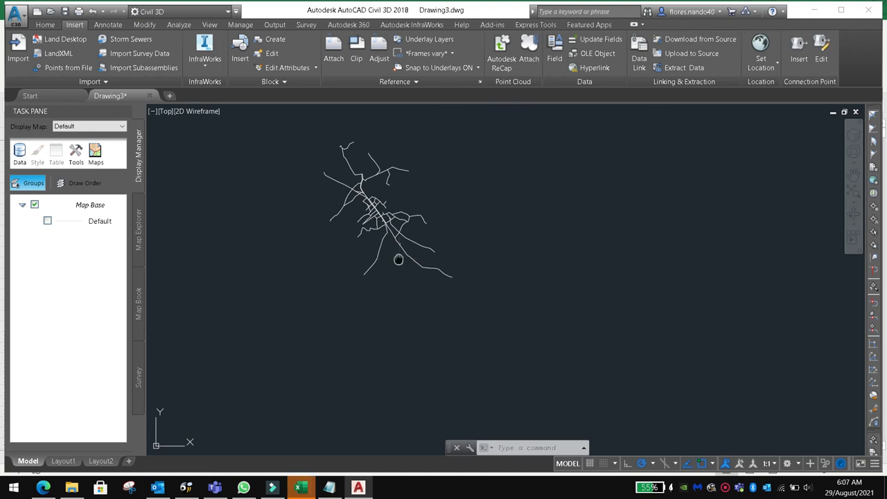
scroll("up", 3)
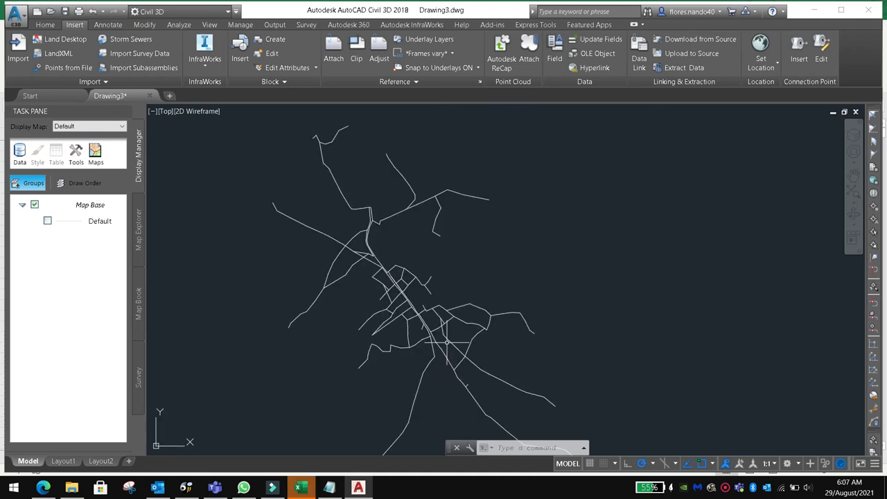